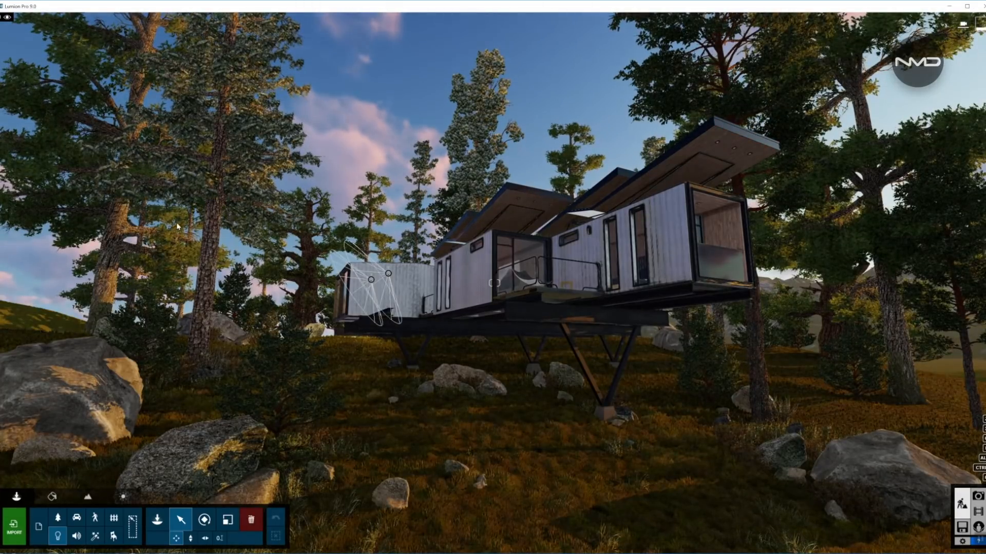
Place a spotlight against the cabin's exterior wall beside the tall windows
left_click(6, 16)
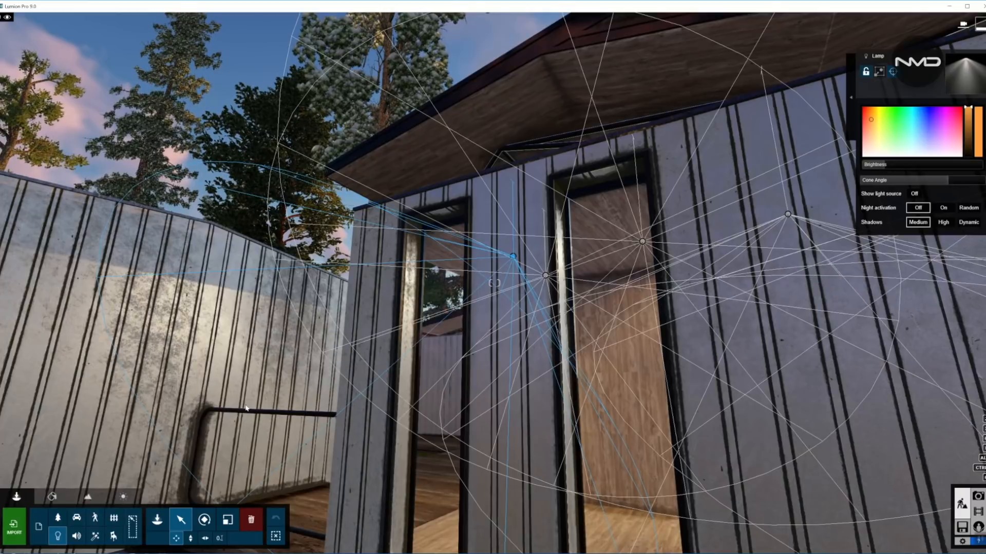
mouse_move(739, 331)
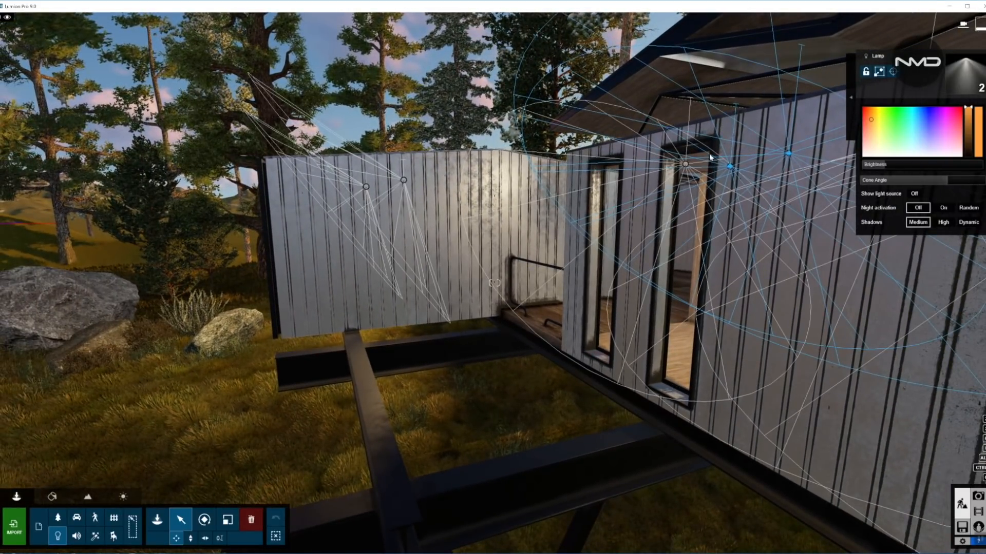
mouse_move(615, 330)
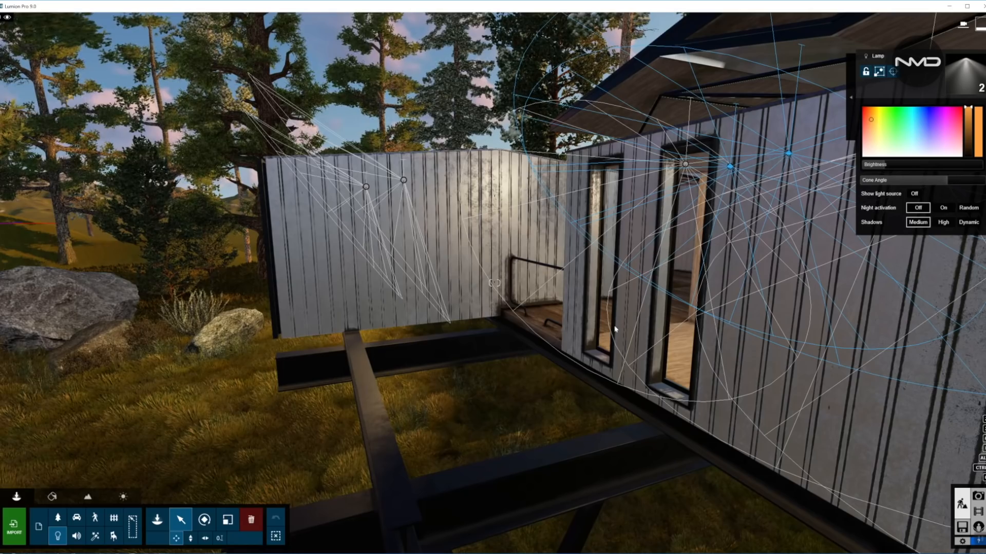
mouse_move(557, 411)
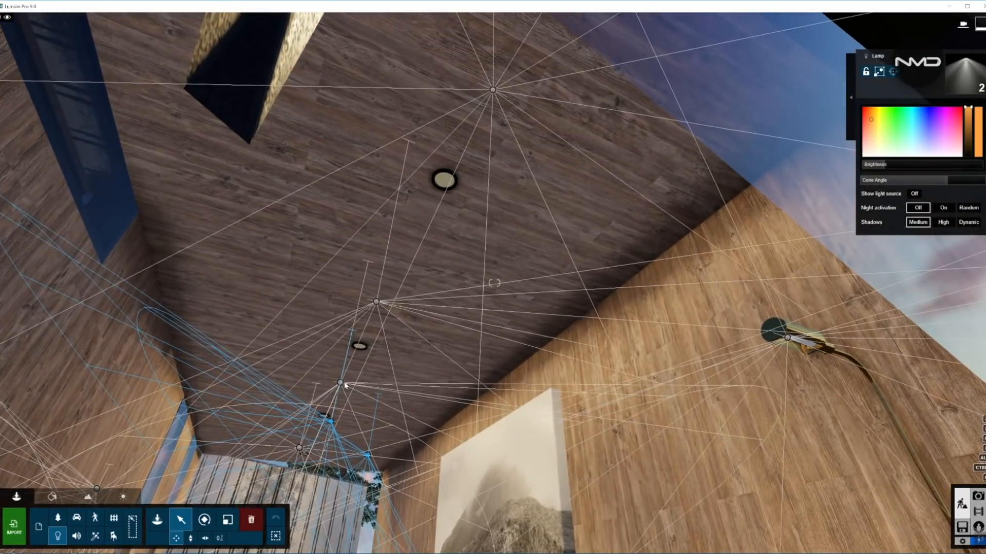
Place two spotlights on the living room ceiling near the sofa and painting
left_click(375, 302)
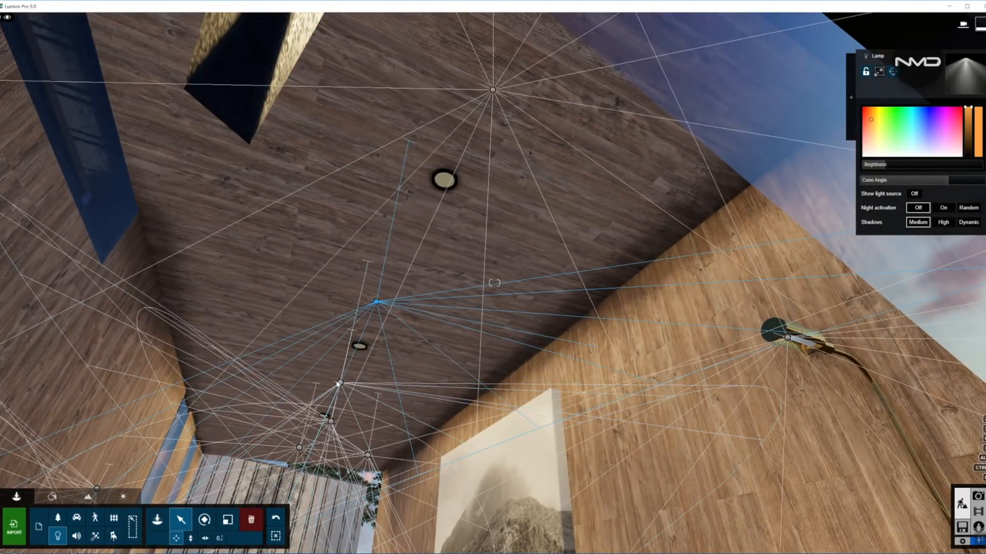
left_click(339, 384)
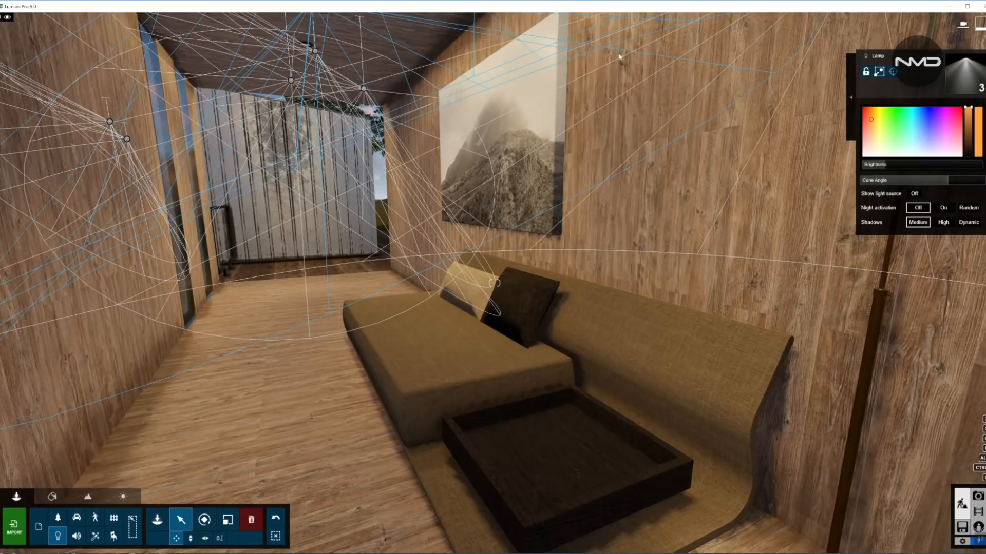
mouse_move(961, 64)
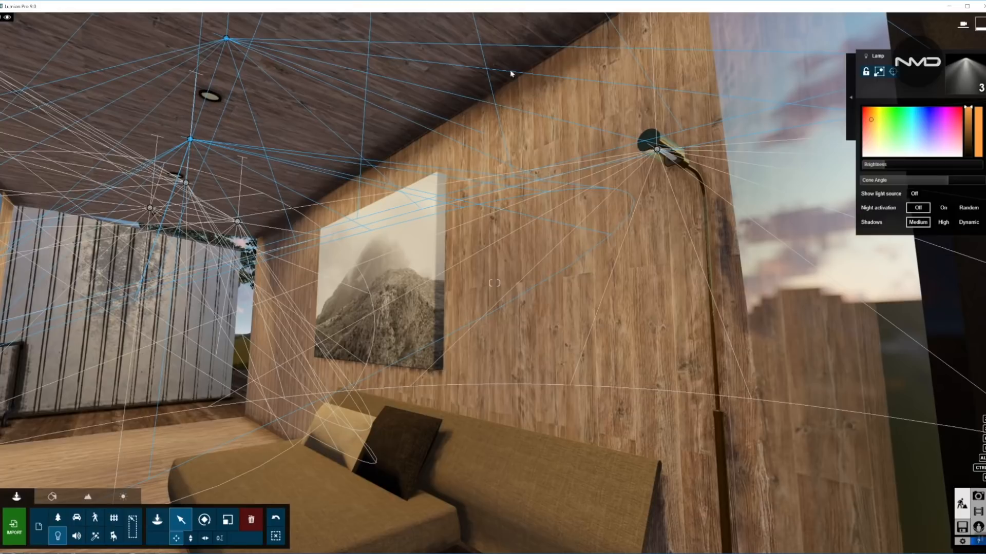
mouse_move(474, 178)
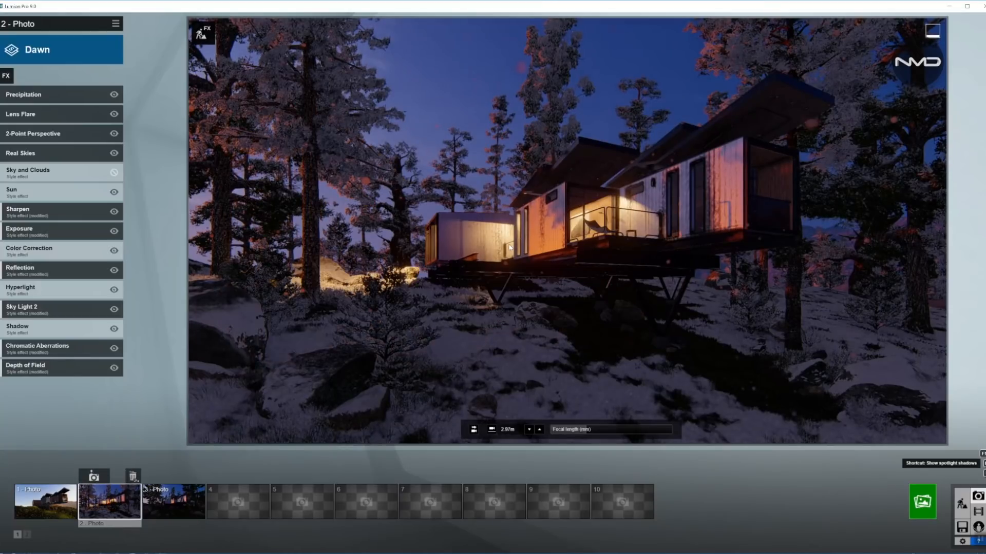
mouse_move(512, 266)
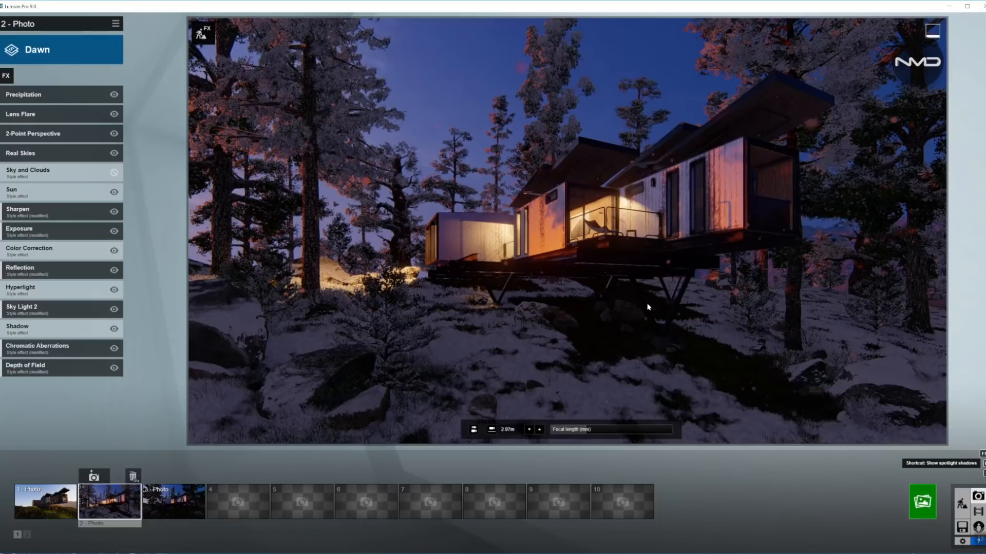
mouse_move(564, 198)
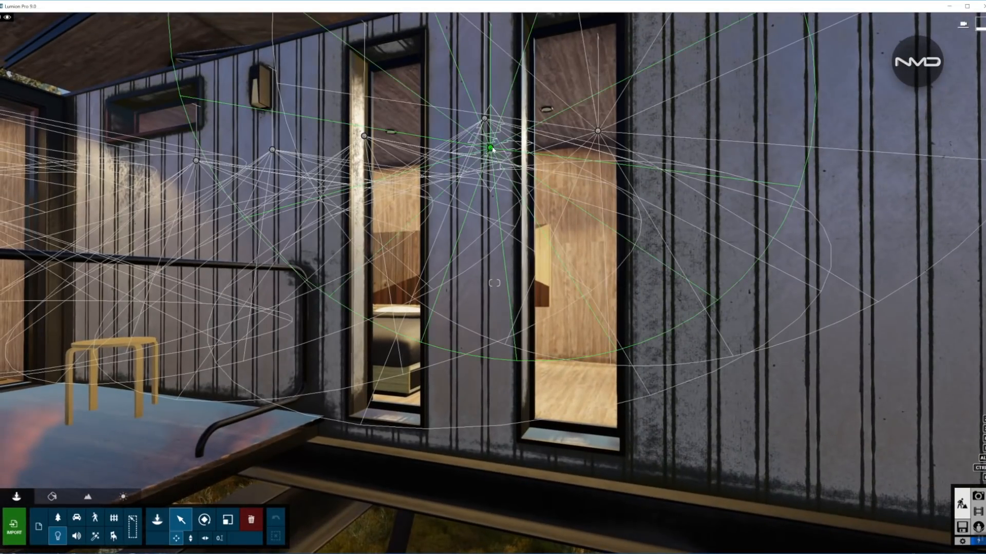
Place a spotlight beside the balcony windows and turn the view to check it
left_click(597, 131)
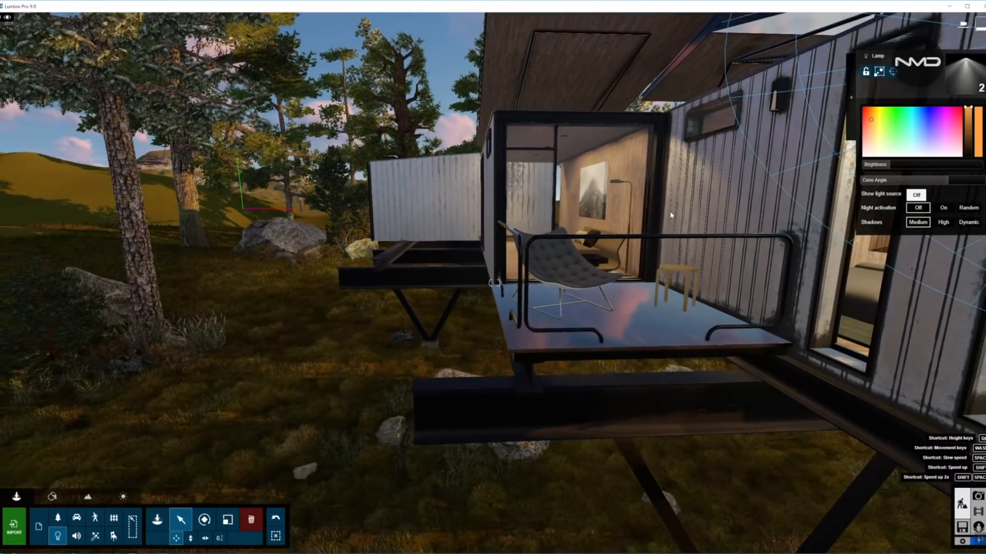
left_click_drag(670, 215, 473, 421)
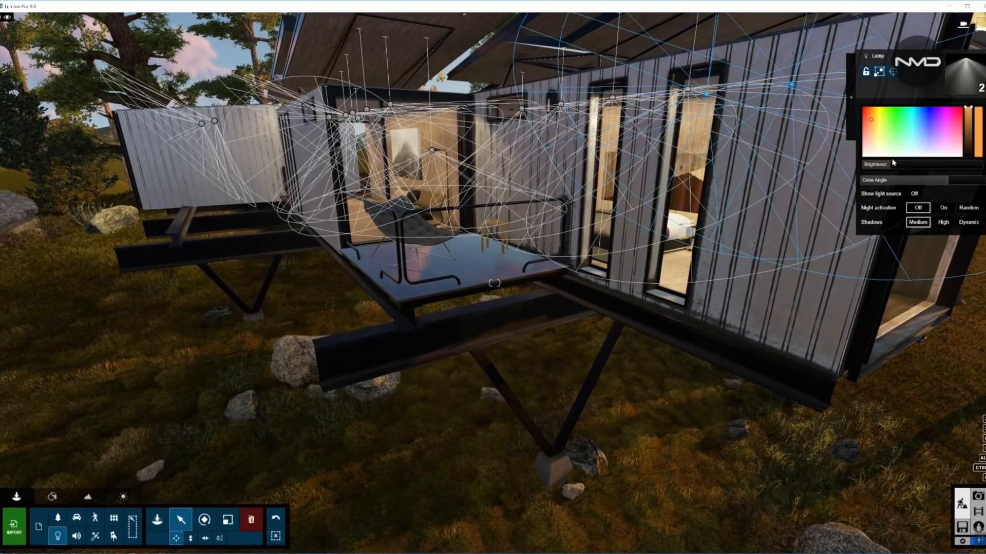
mouse_move(942, 123)
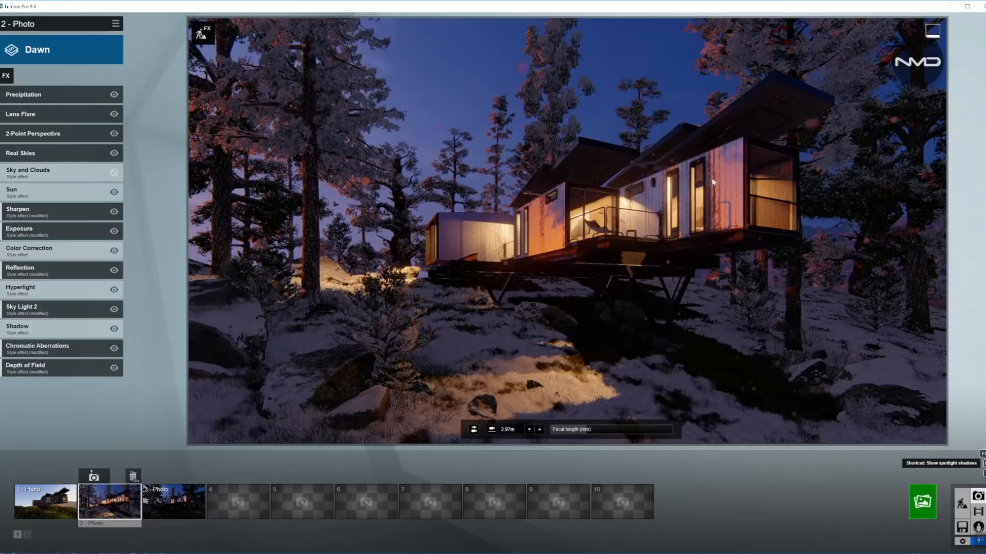
mouse_move(415, 400)
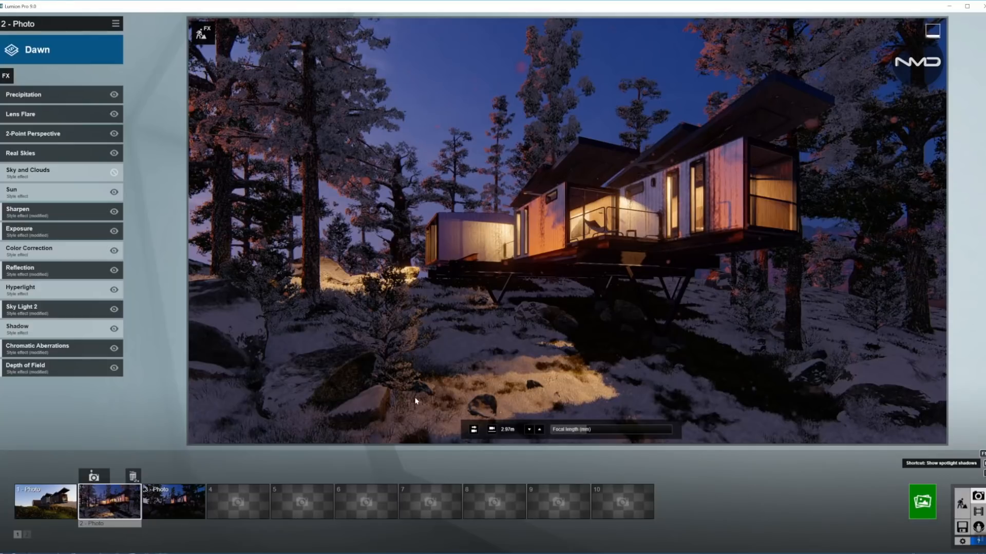
mouse_move(612, 257)
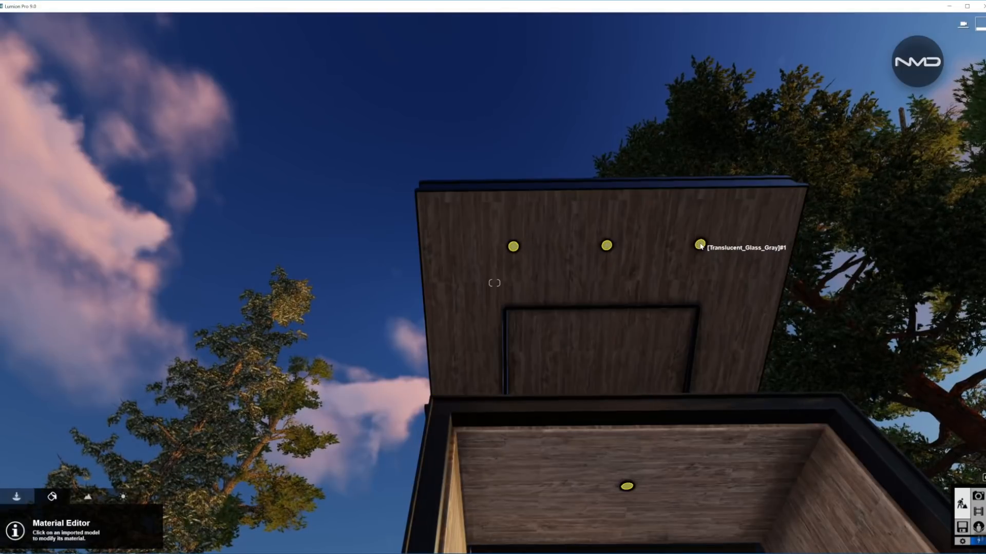
Raise the Emissive slider on the Translucent_Glass_Gray overhang fittings so they glow
left_click(698, 245)
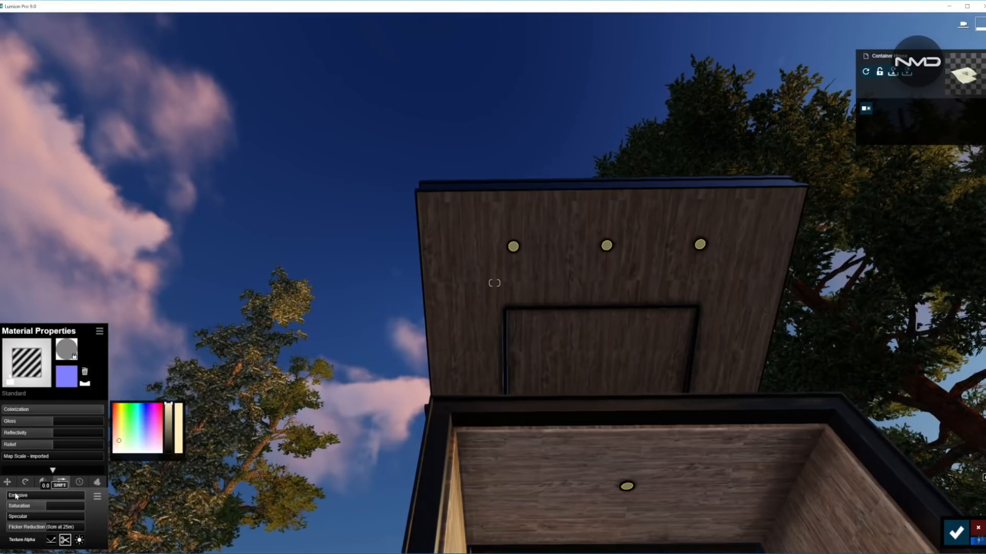
left_click(19, 495)
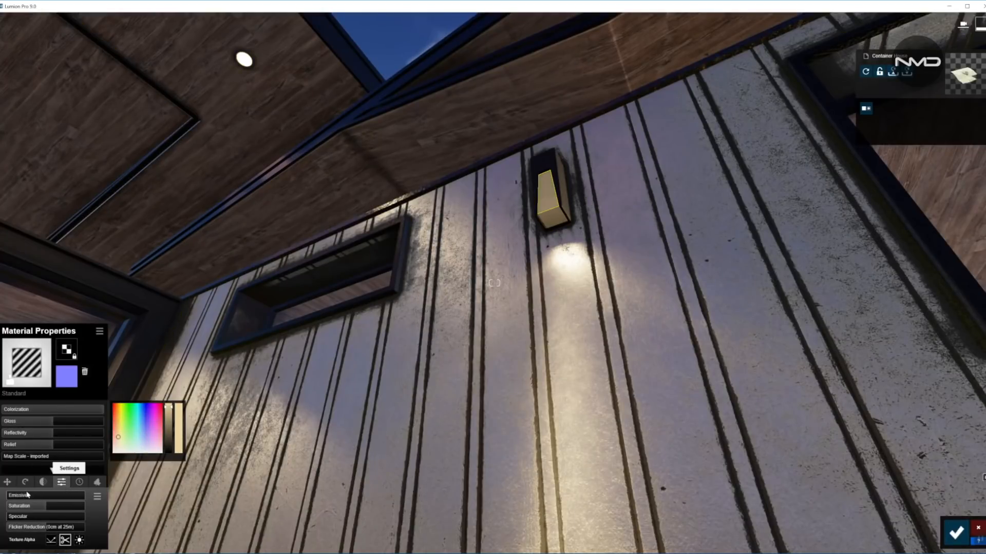
left_click_drag(19, 496, 51, 495)
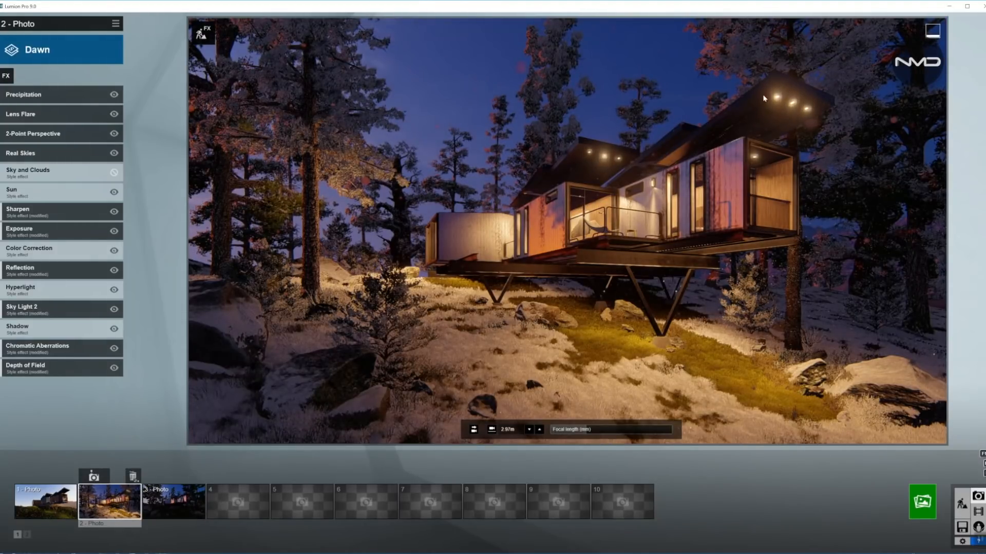
mouse_move(723, 140)
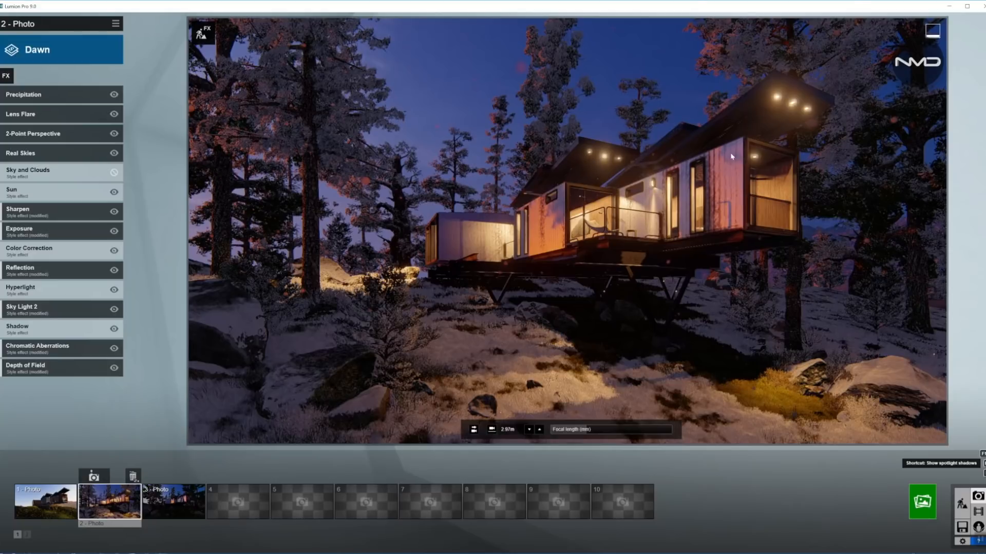
mouse_move(774, 119)
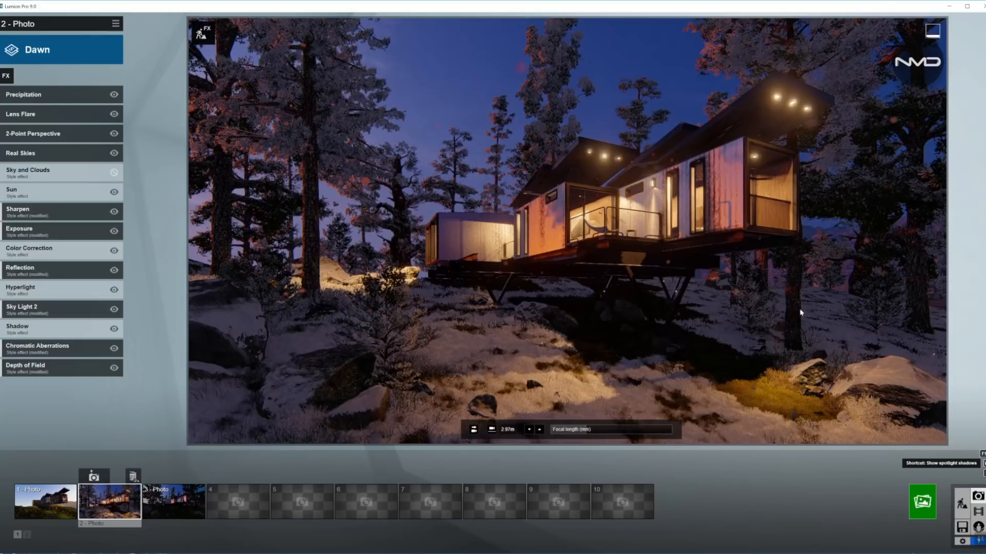
mouse_move(736, 386)
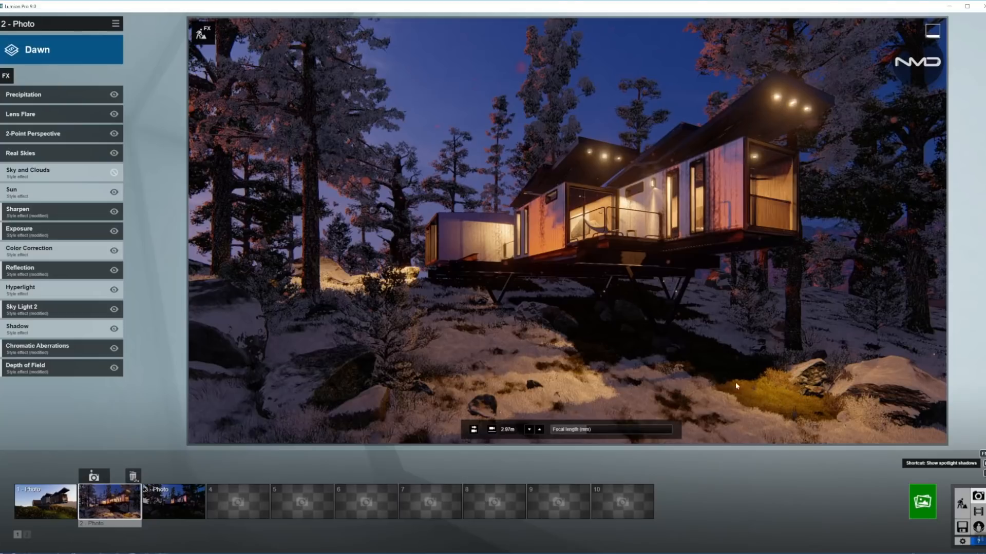
mouse_move(651, 246)
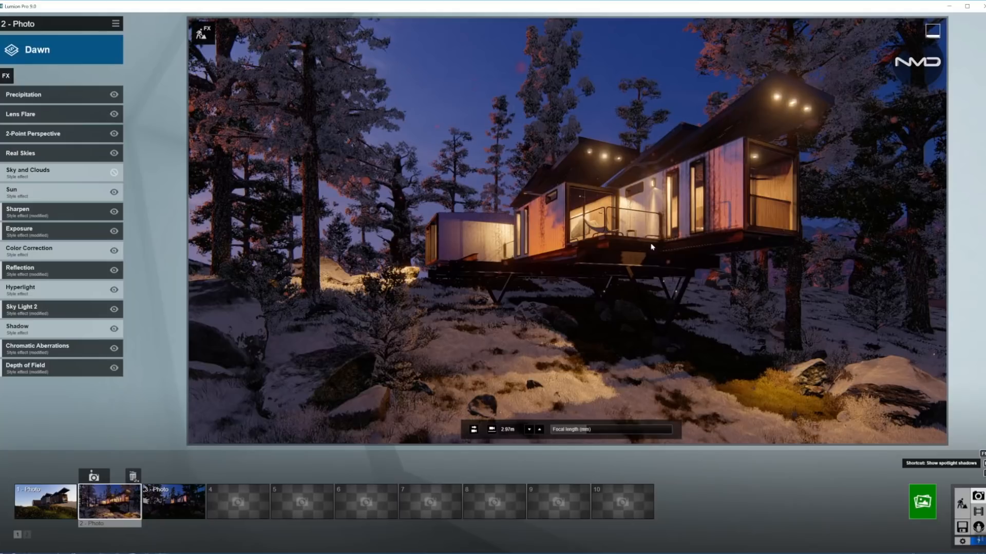
mouse_move(648, 188)
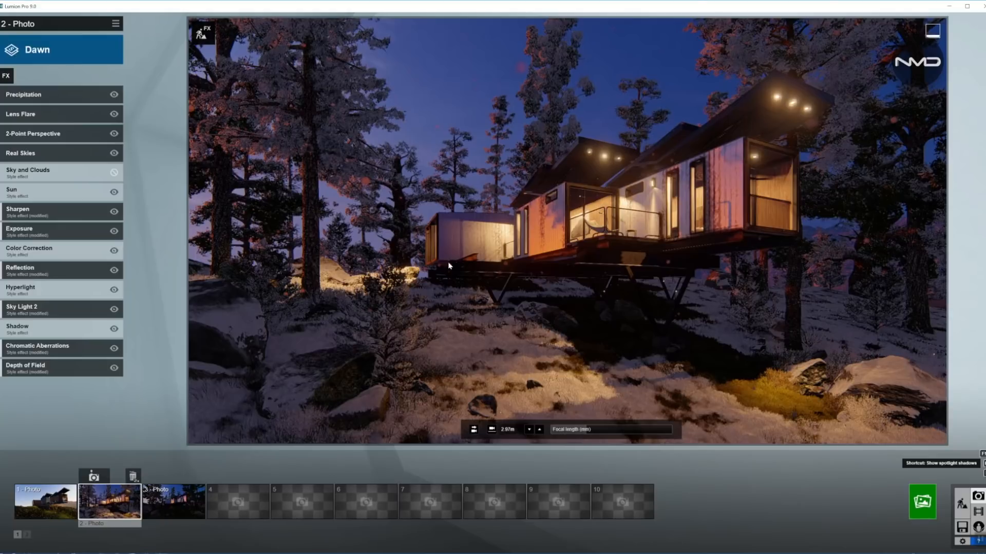
mouse_move(528, 246)
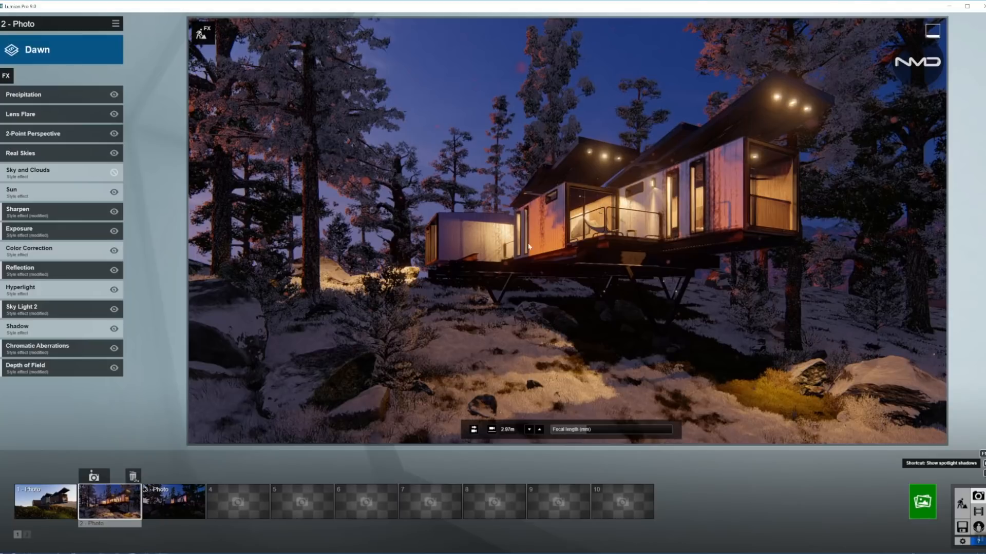
mouse_move(437, 230)
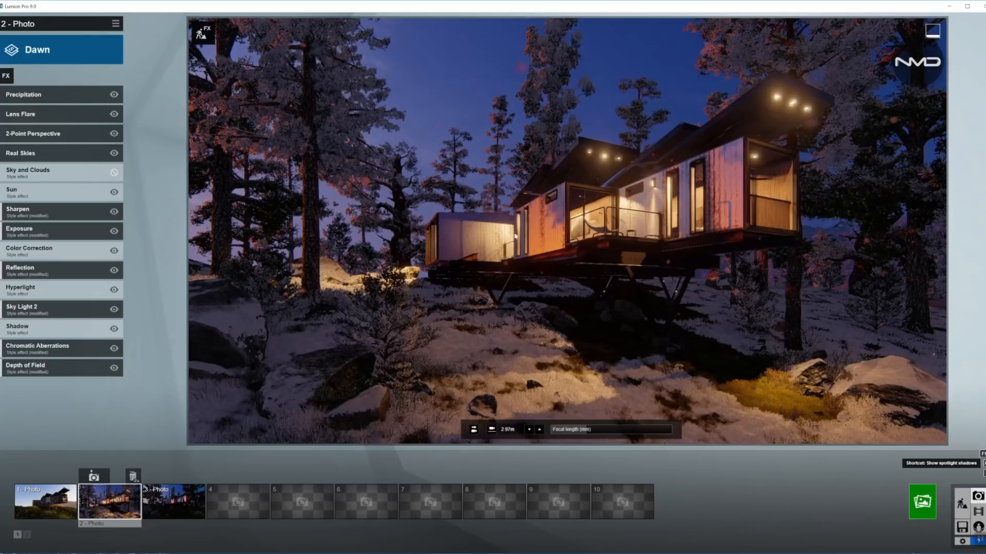
mouse_move(498, 234)
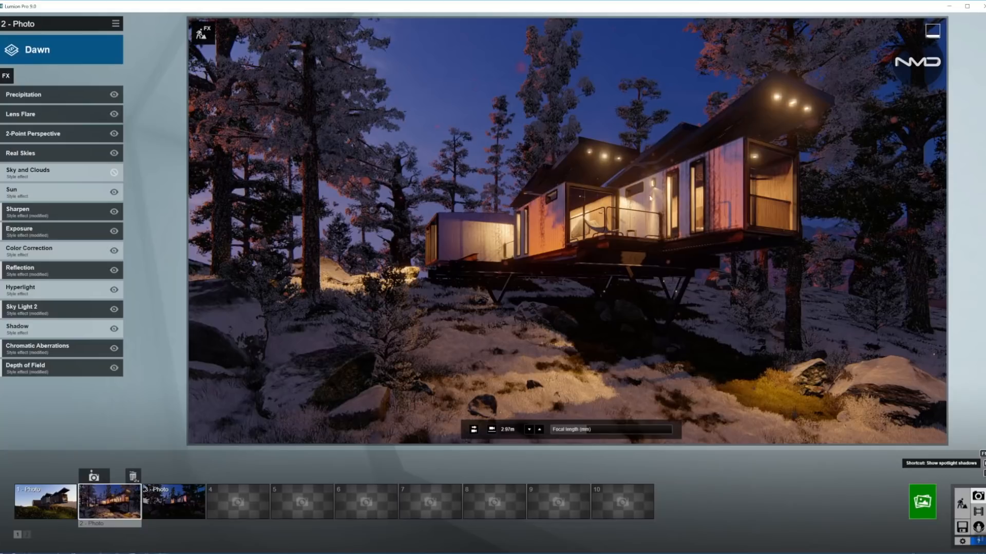
mouse_move(384, 181)
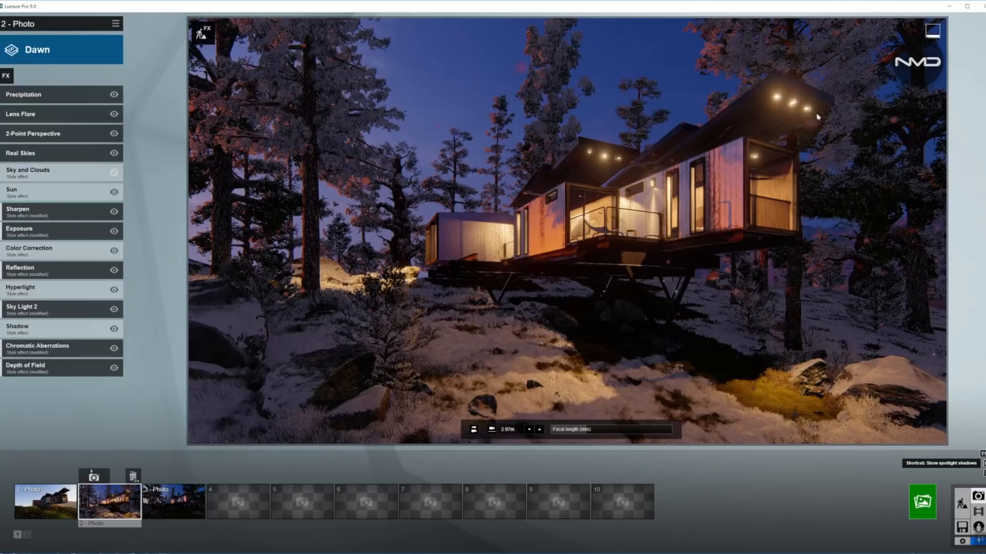
mouse_move(719, 122)
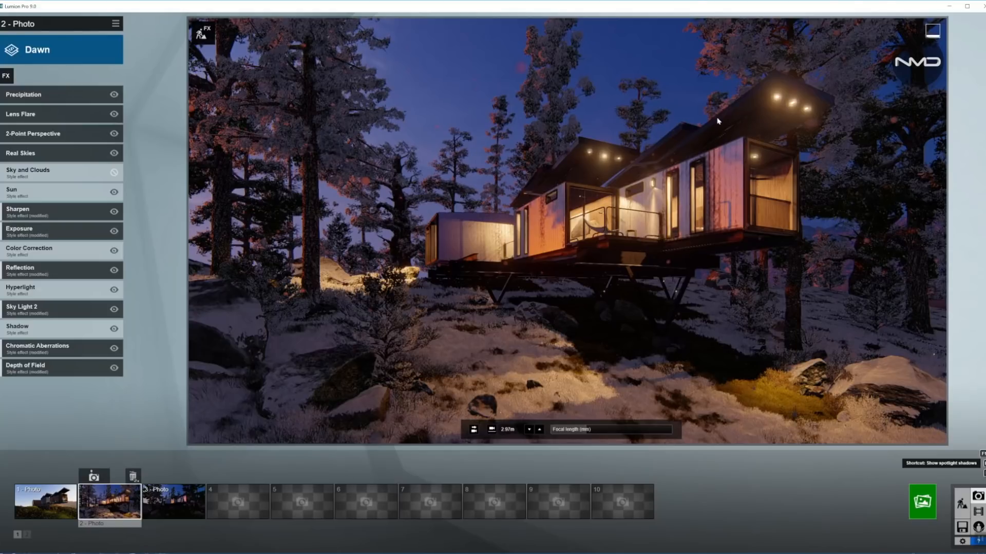
mouse_move(551, 277)
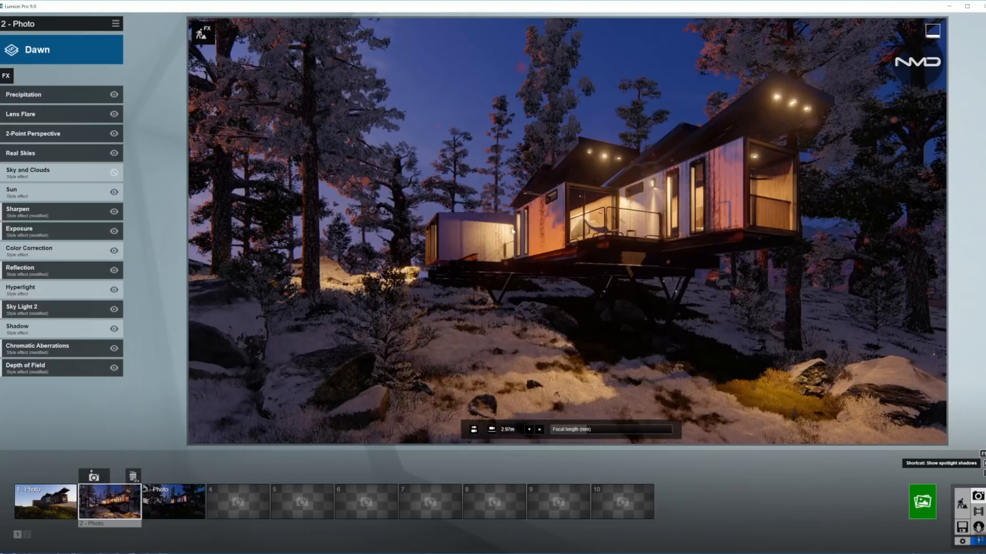
mouse_move(760, 174)
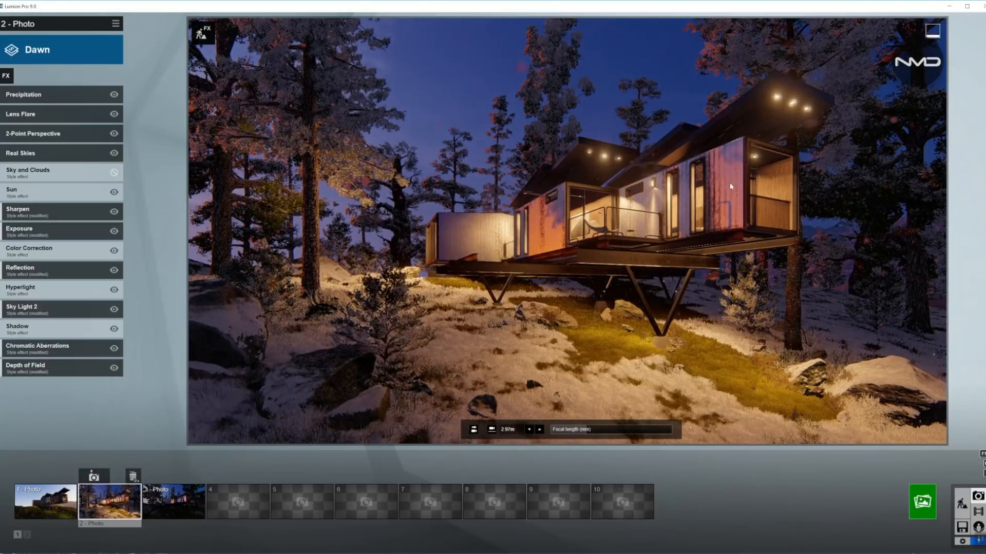
Open the Render Photos dialog for the current night shot
left_click(921, 501)
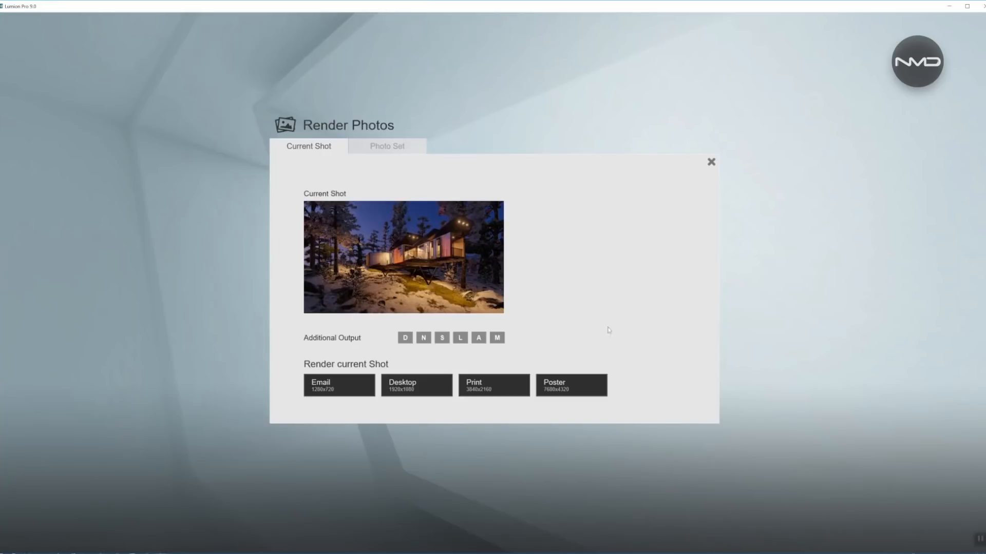